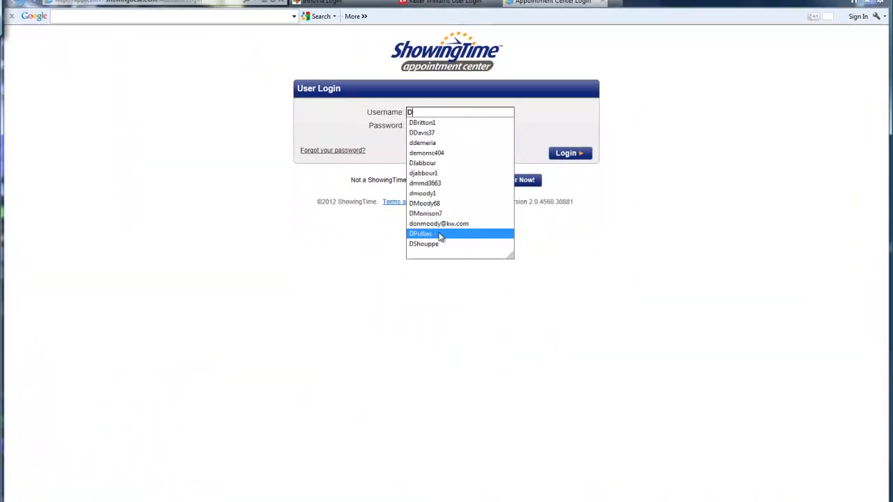
- Sign in with the saved username and password, retrying Login until the dashboard loads
{"action": "left_click", "coordinate": [438, 223]}
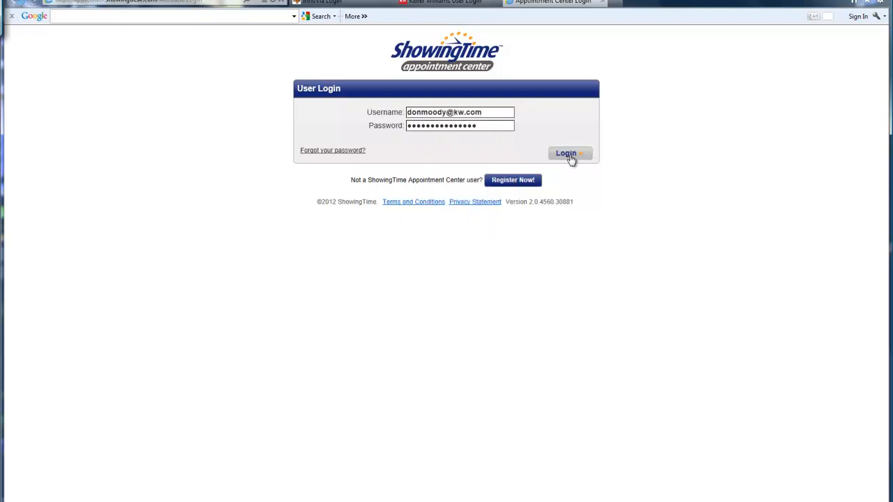
{"action": "left_click", "coordinate": [569, 153]}
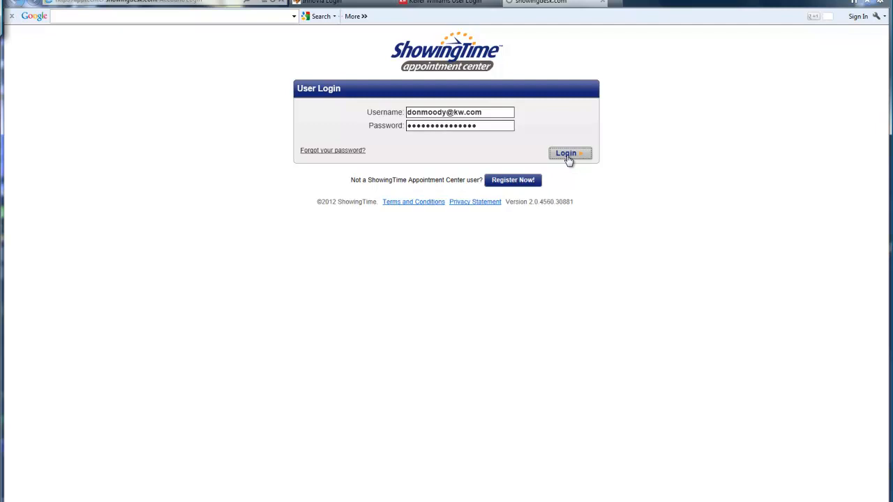
{"action": "left_click", "coordinate": [569, 152]}
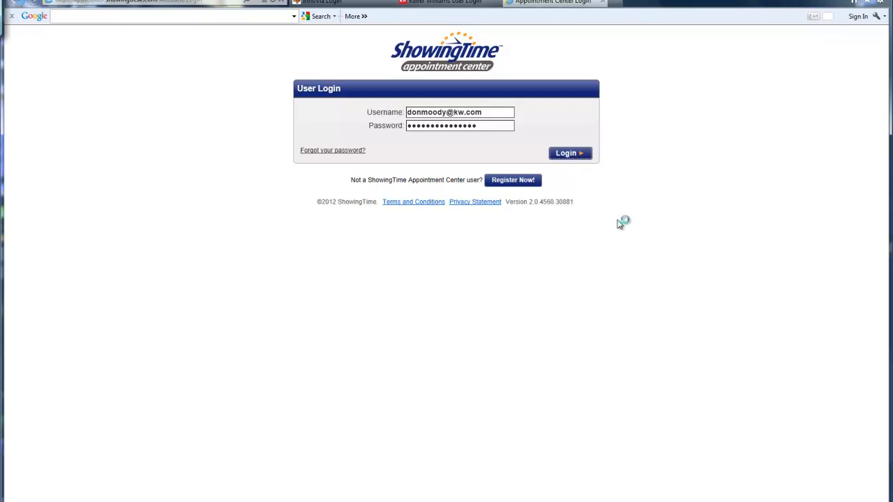
{"action": "left_click", "coordinate": [570, 152]}
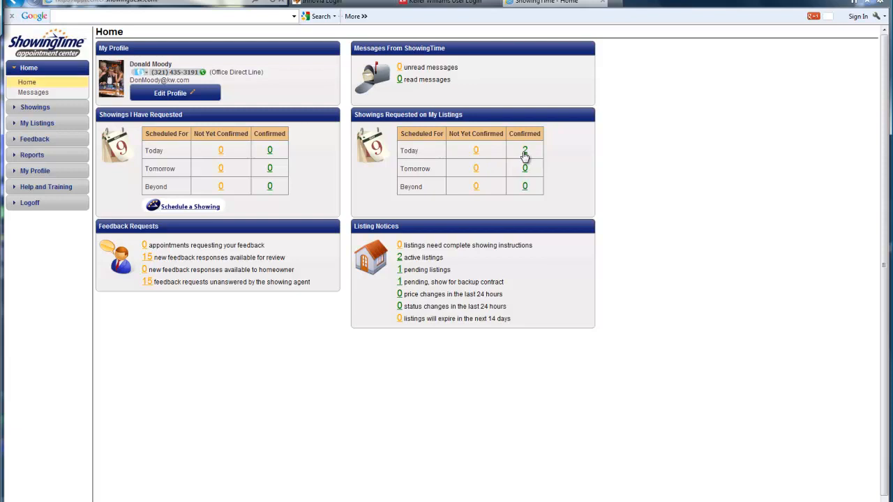
{"action": "mouse_move", "coordinate": [521, 155]}
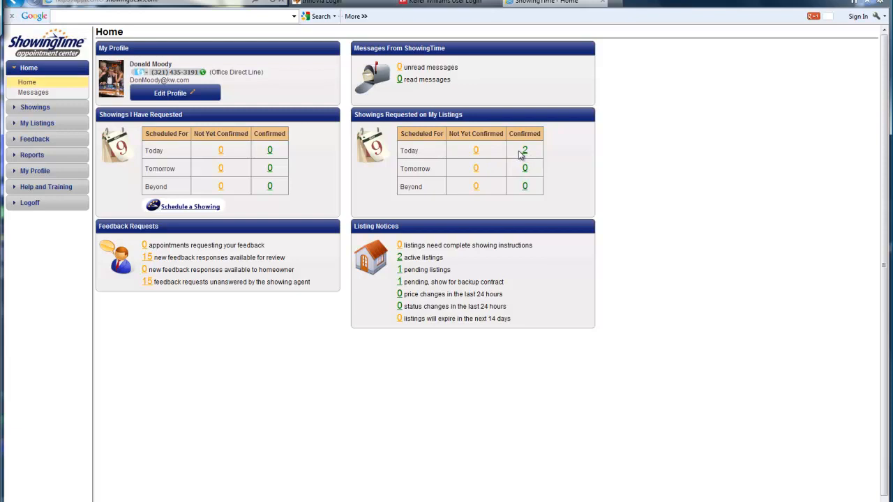
{"action": "mouse_move", "coordinate": [405, 279]}
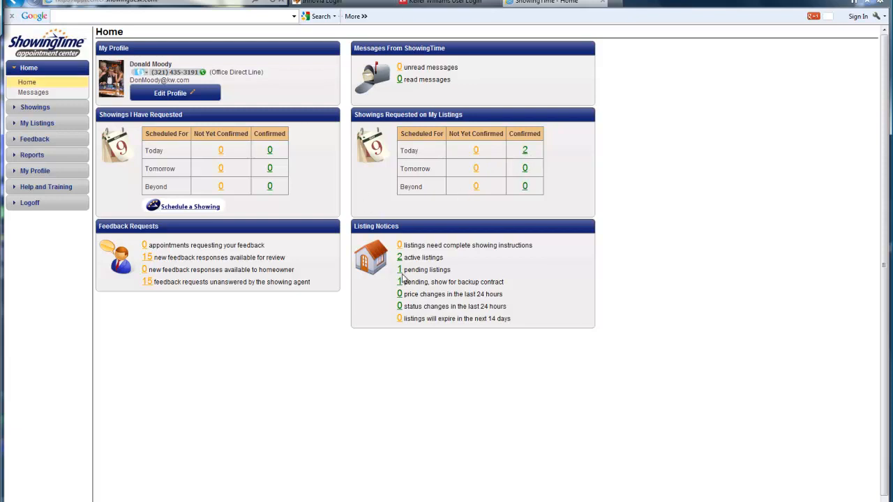
{"action": "mouse_move", "coordinate": [327, 195]}
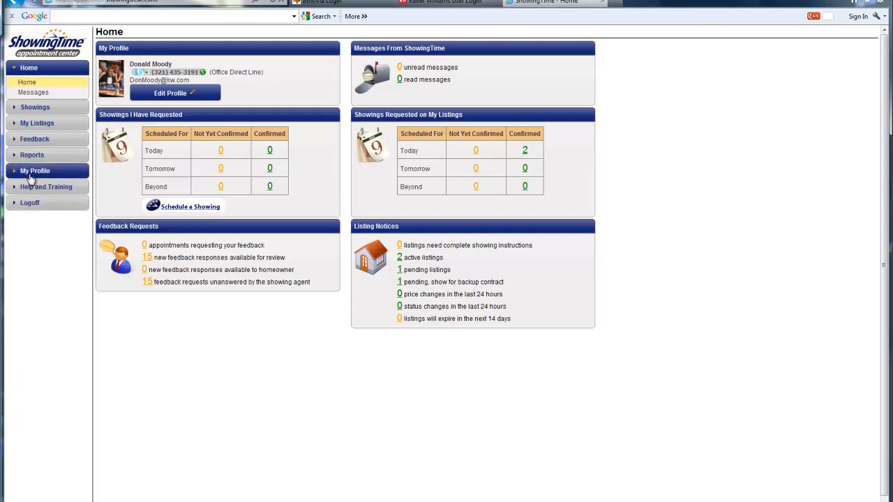
- Go to the My Profile page from the left navigation
{"action": "left_click", "coordinate": [35, 171]}
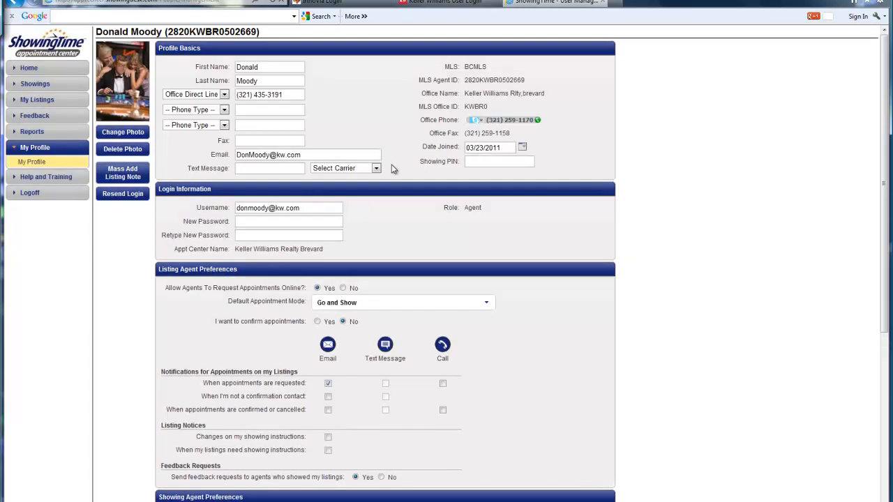
{"action": "mouse_move", "coordinate": [156, 313]}
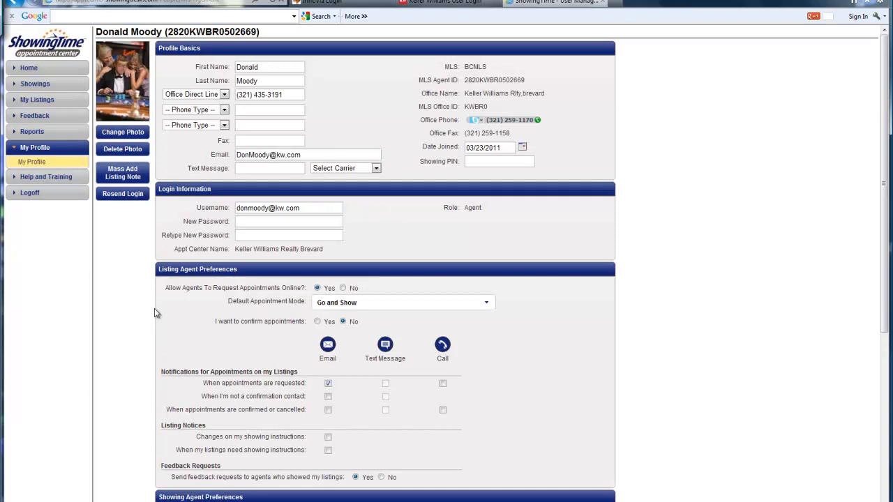
{"action": "mouse_move", "coordinate": [76, 219]}
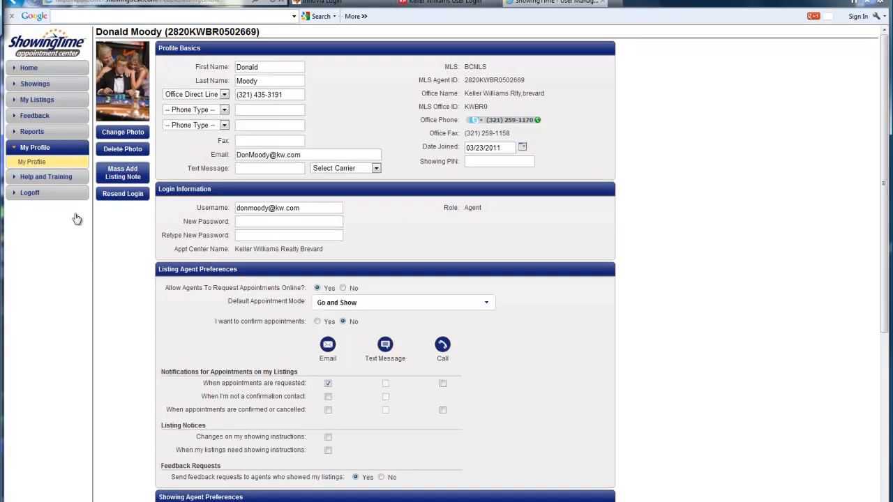
{"action": "mouse_move", "coordinate": [37, 99]}
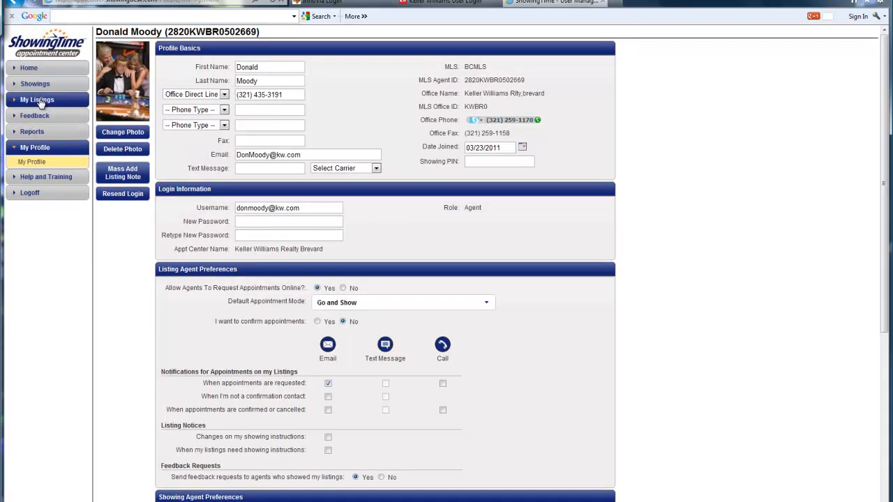
{"action": "left_click", "coordinate": [36, 99]}
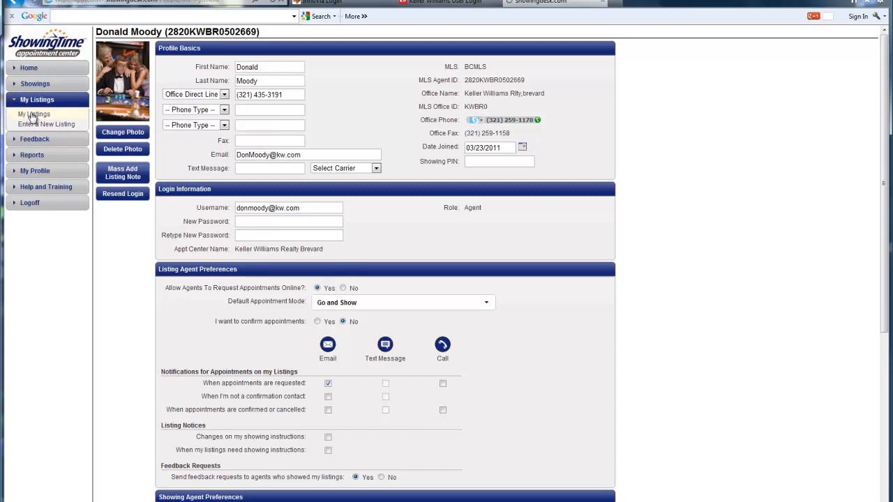
{"action": "left_click", "coordinate": [33, 114]}
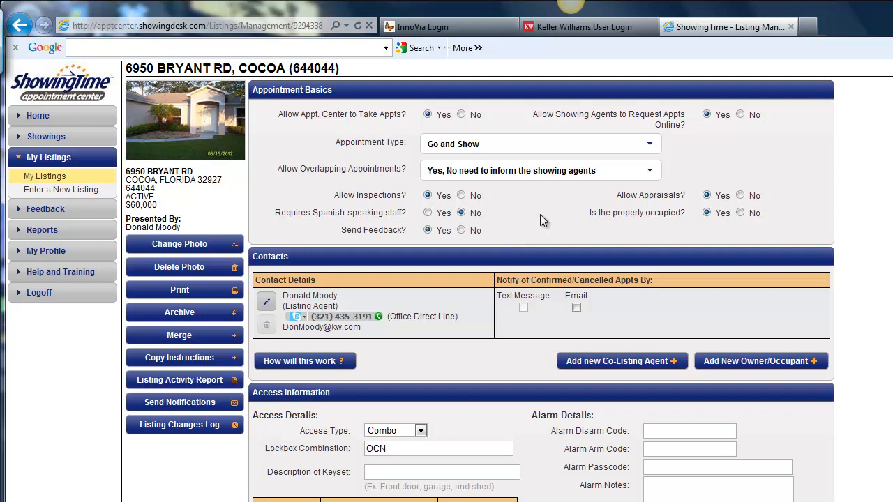
{"action": "mouse_move", "coordinate": [385, 162]}
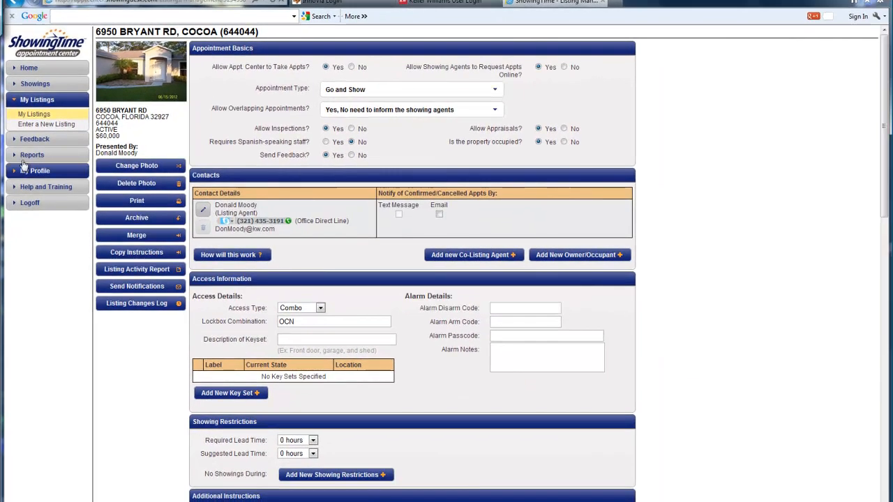
{"action": "left_click", "coordinate": [34, 114]}
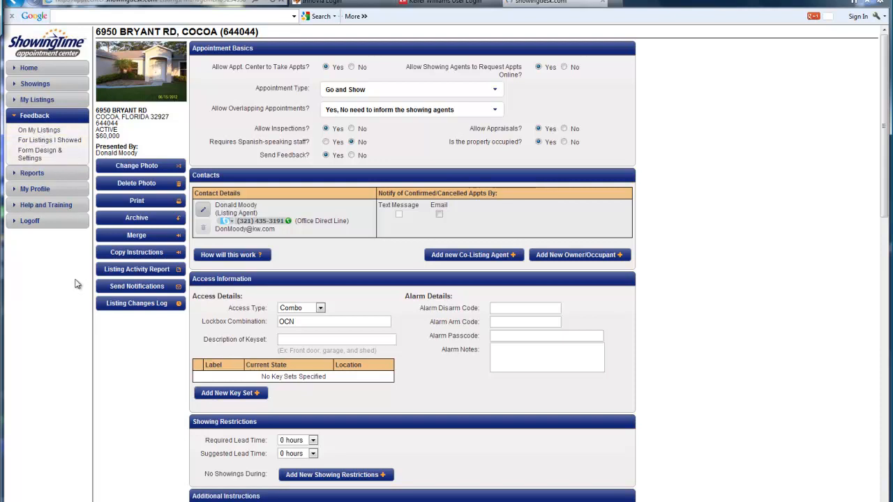
{"action": "left_click", "coordinate": [39, 130]}
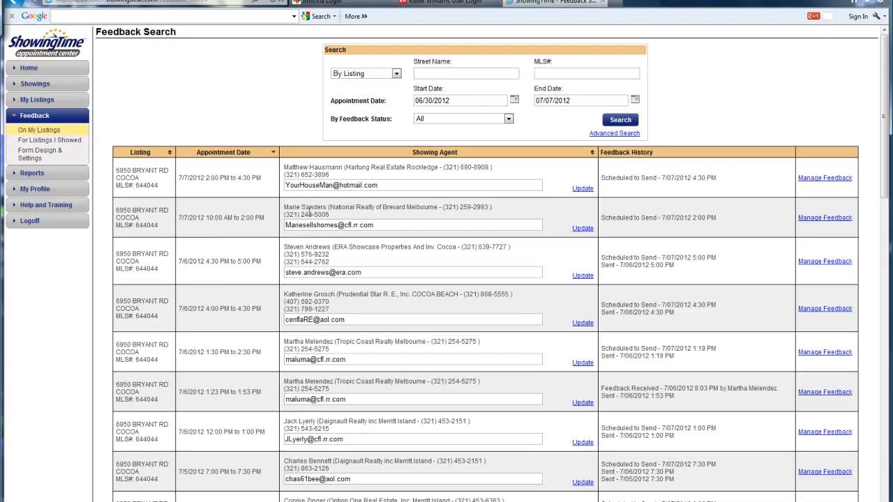
{"action": "scroll", "scroll_direction": "down", "scroll_amount": 3}
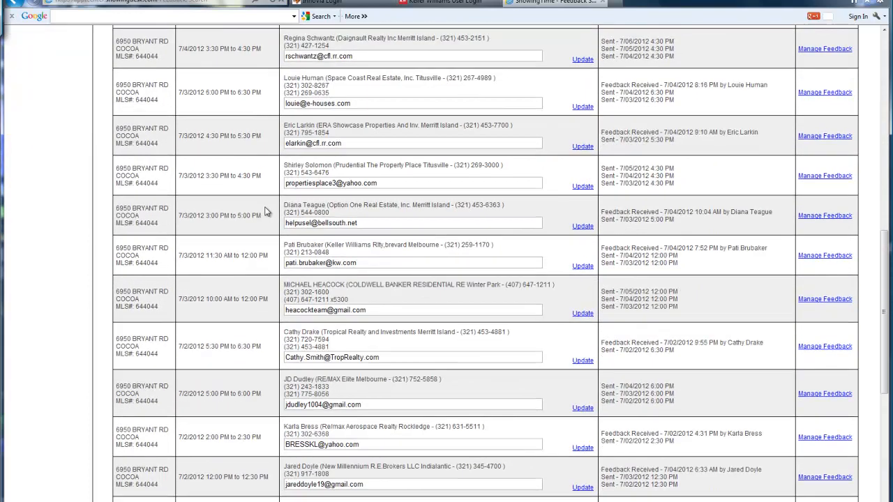
{"action": "scroll", "scroll_direction": "down", "scroll_amount": 3}
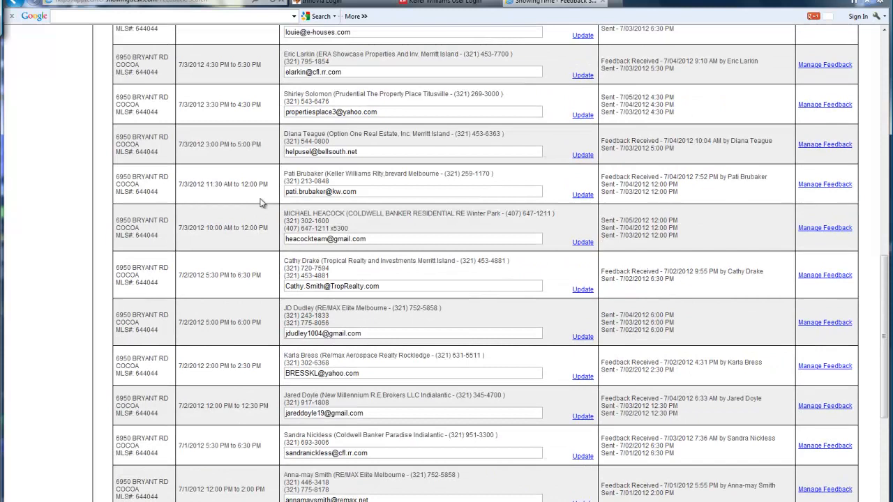
{"action": "scroll", "scroll_direction": "up", "scroll_amount": 3}
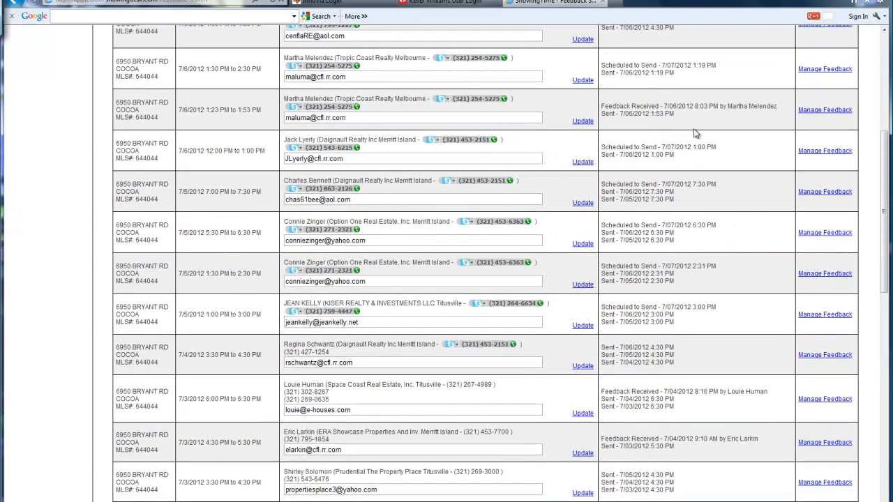
{"action": "scroll", "scroll_direction": "up", "scroll_amount": 3}
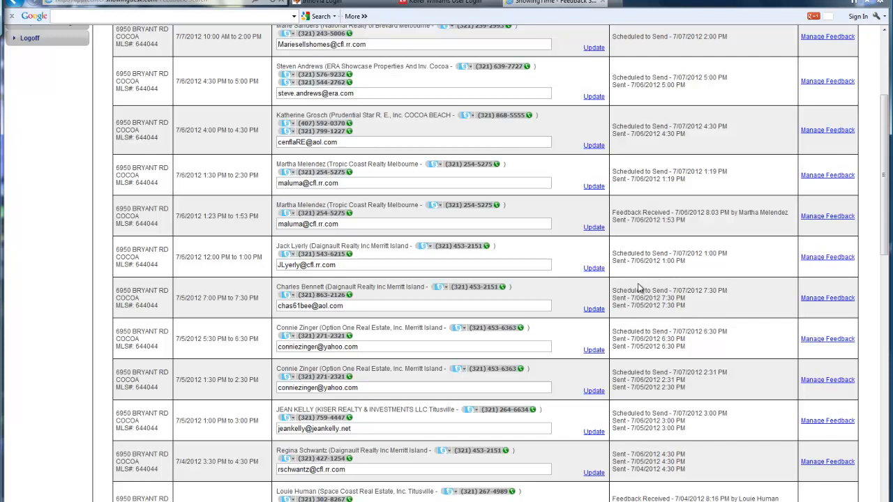
{"action": "scroll", "scroll_direction": "up", "scroll_amount": 3}
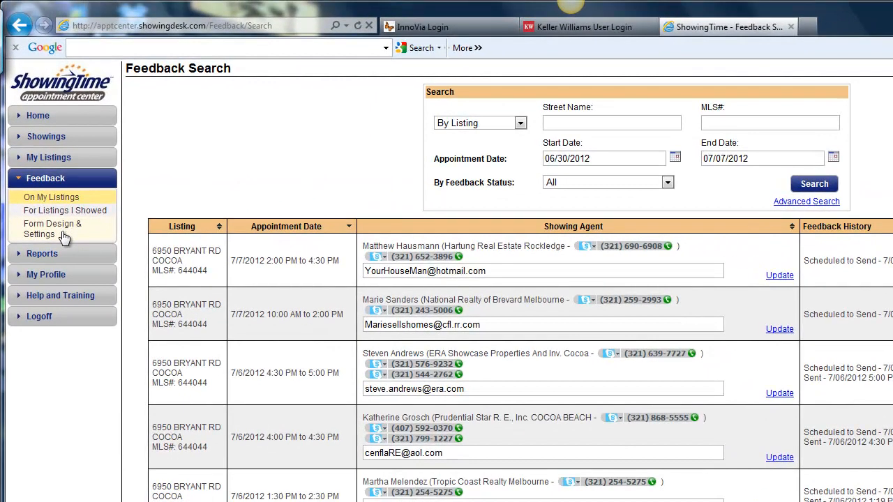
{"action": "left_click", "coordinate": [42, 253]}
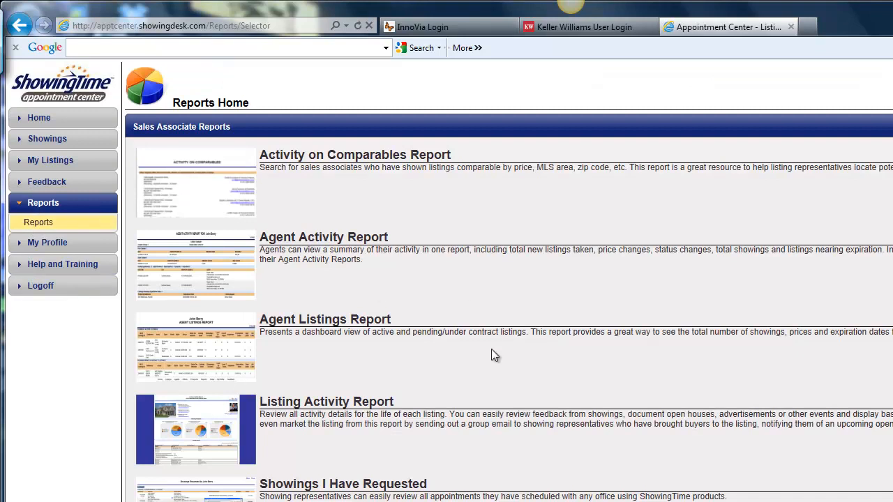
{"action": "mouse_move", "coordinate": [274, 396]}
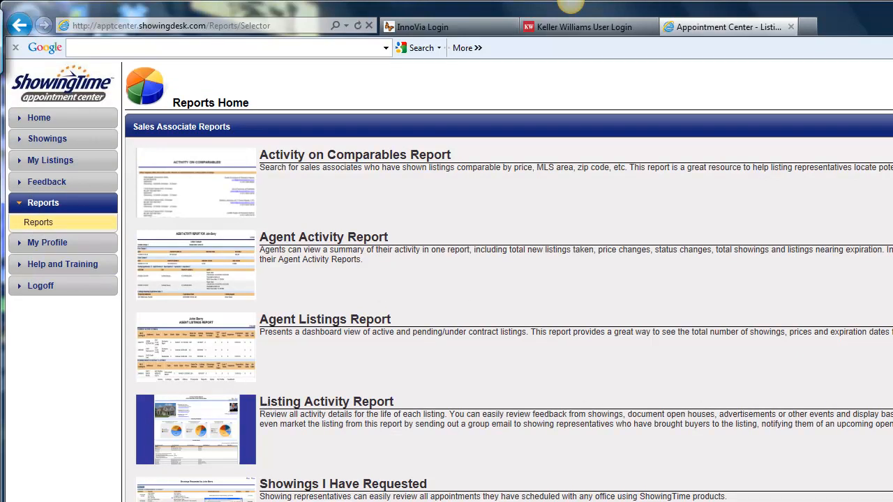
{"action": "left_click", "coordinate": [327, 402]}
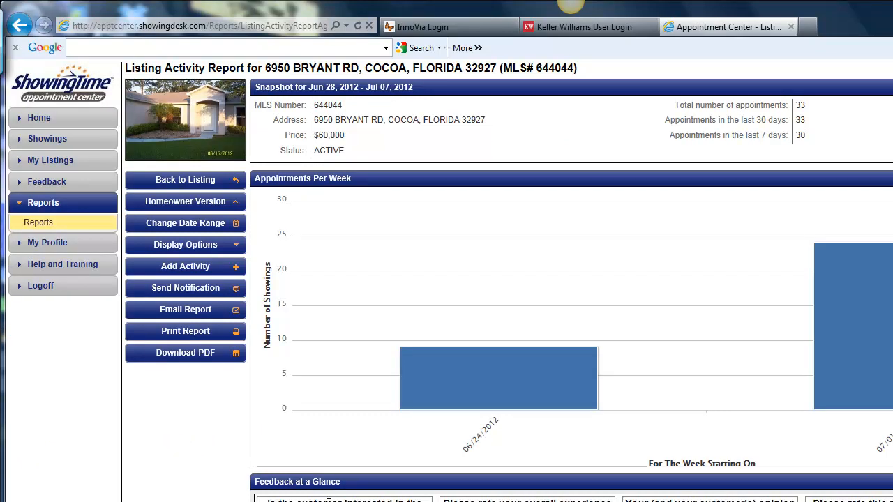
{"action": "mouse_move", "coordinate": [803, 405]}
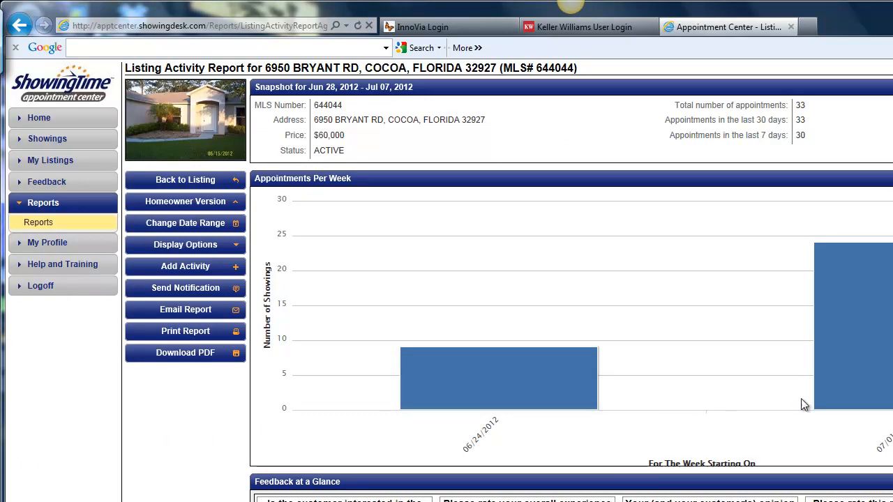
- Scroll the report down to Feedback at a Glance and back up to the weekly chart
{"action": "scroll", "scroll_direction": "down", "scroll_amount": 3}
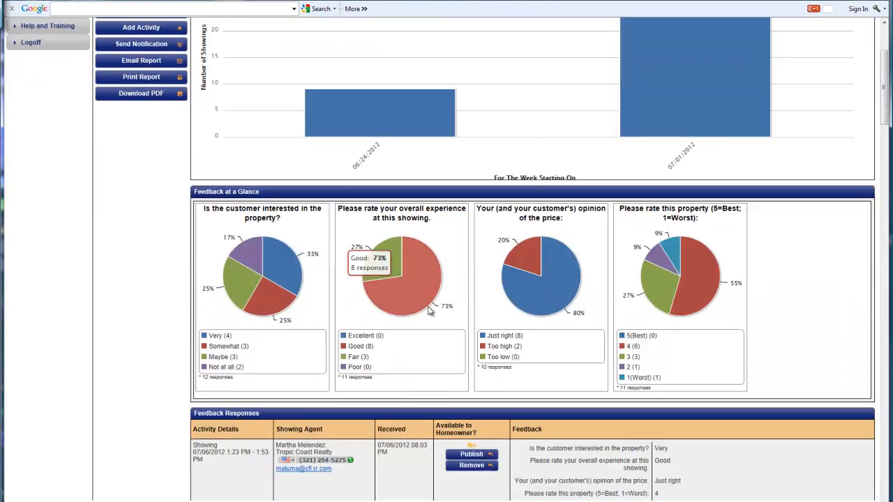
{"action": "mouse_move", "coordinate": [123, 323]}
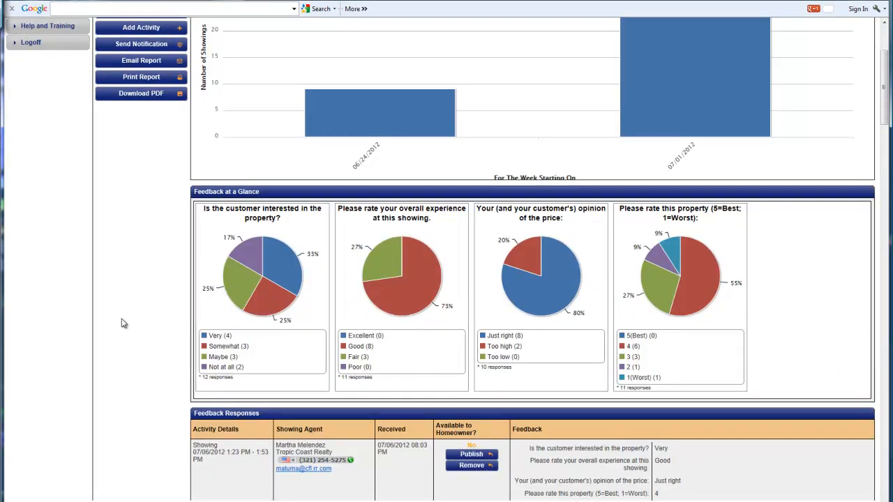
{"action": "scroll", "scroll_direction": "up", "scroll_amount": 3}
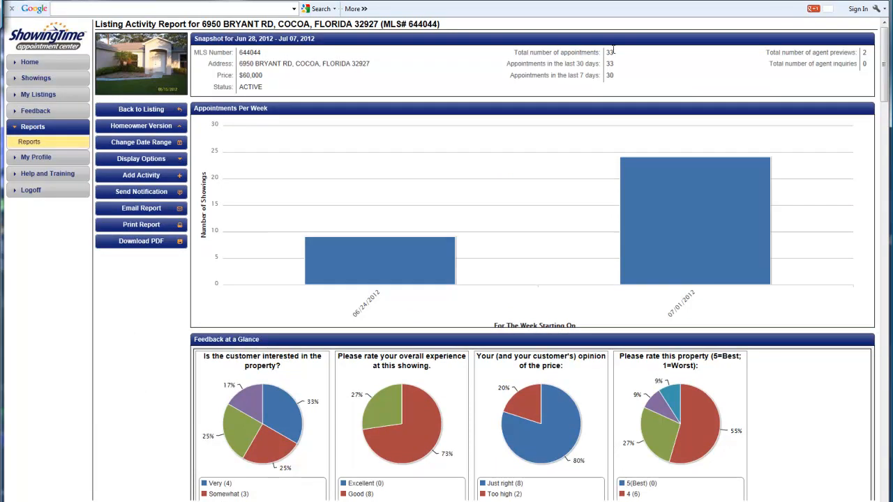
{"action": "mouse_move", "coordinate": [273, 180]}
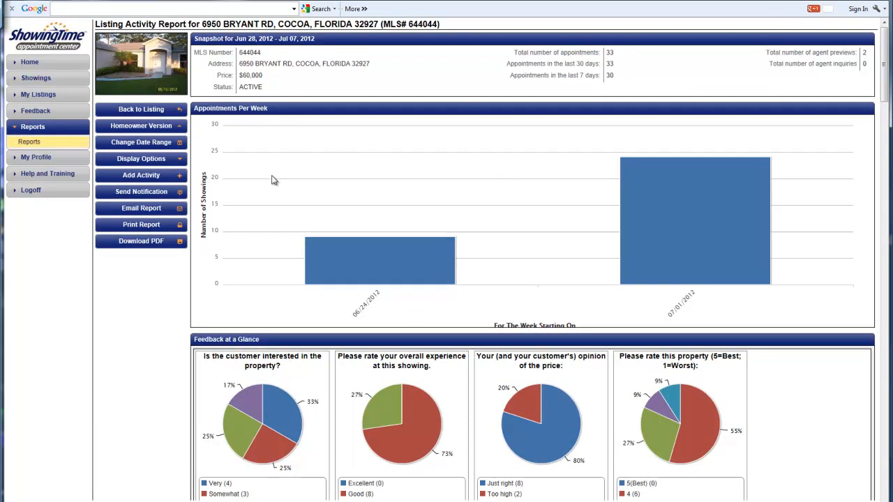
{"action": "mouse_move", "coordinate": [284, 184]}
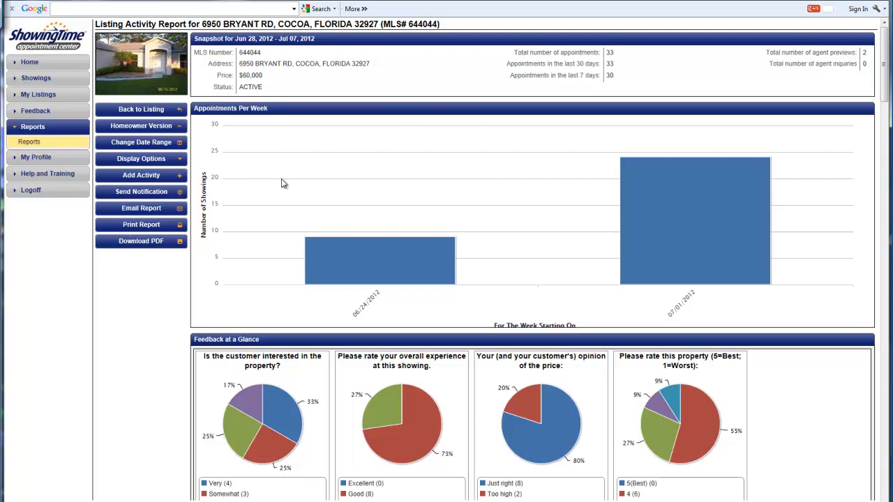
{"action": "mouse_move", "coordinate": [143, 246]}
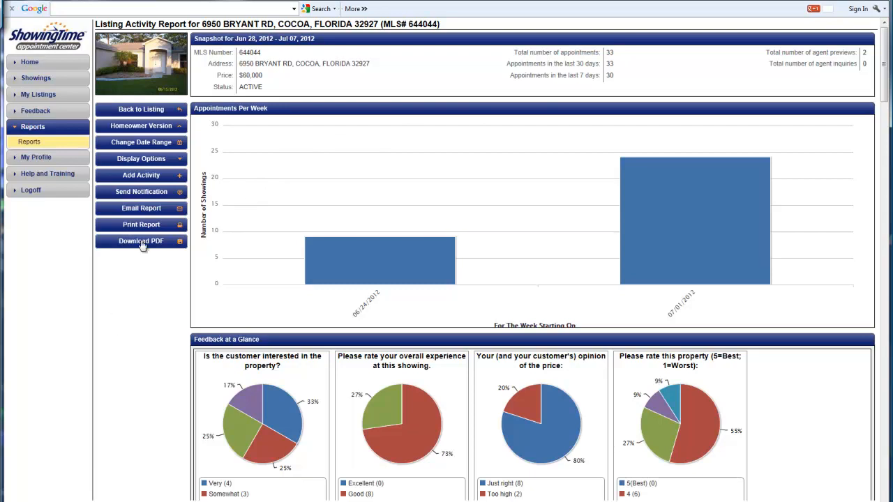
{"action": "mouse_move", "coordinate": [141, 142]}
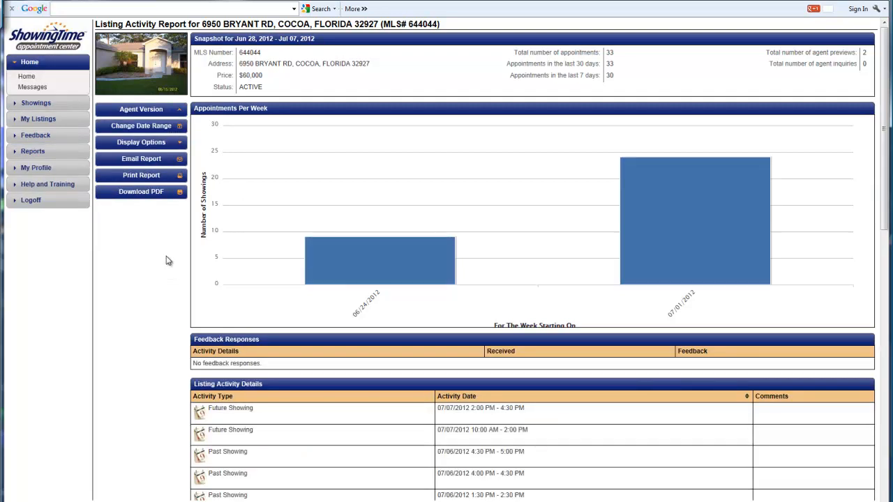
{"action": "mouse_move", "coordinate": [119, 251]}
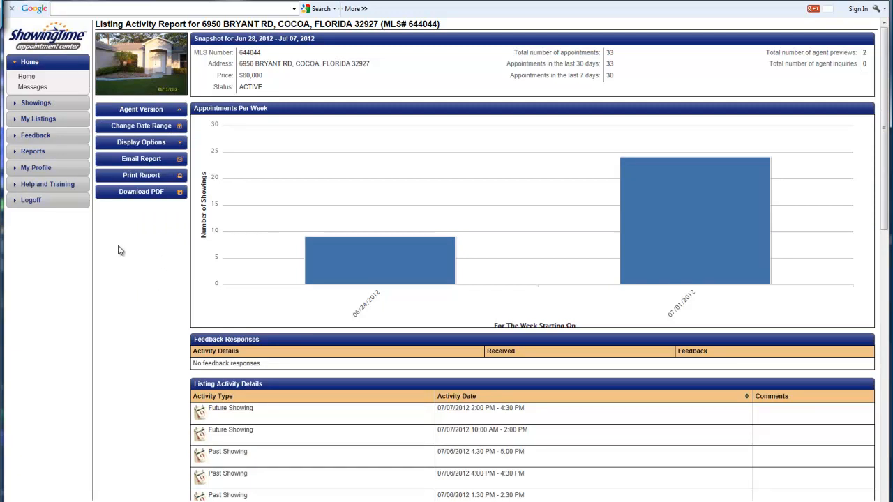
{"action": "mouse_move", "coordinate": [154, 234]}
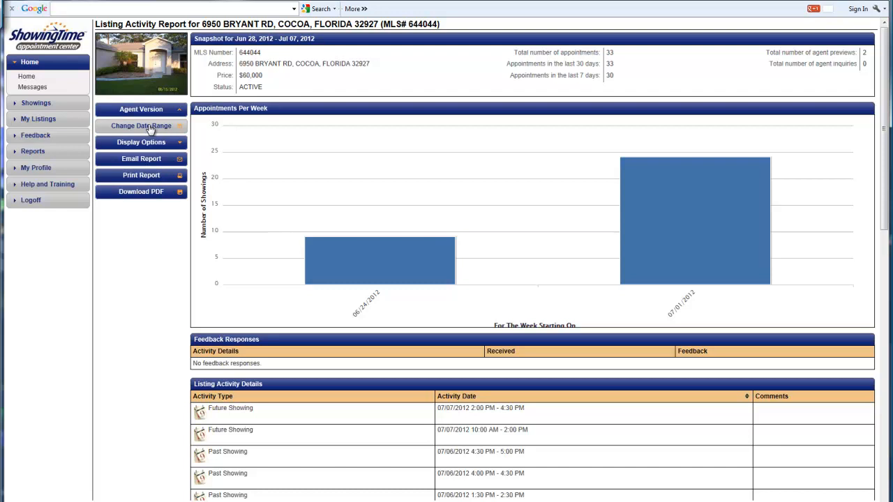
{"action": "mouse_move", "coordinate": [134, 282]}
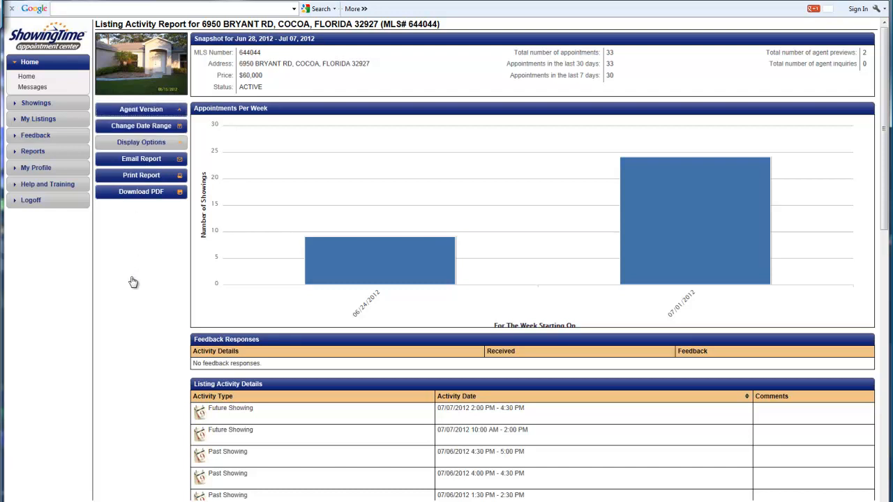
- Switch the report back from the homeowner version to the agent version
{"action": "left_click", "coordinate": [33, 151]}
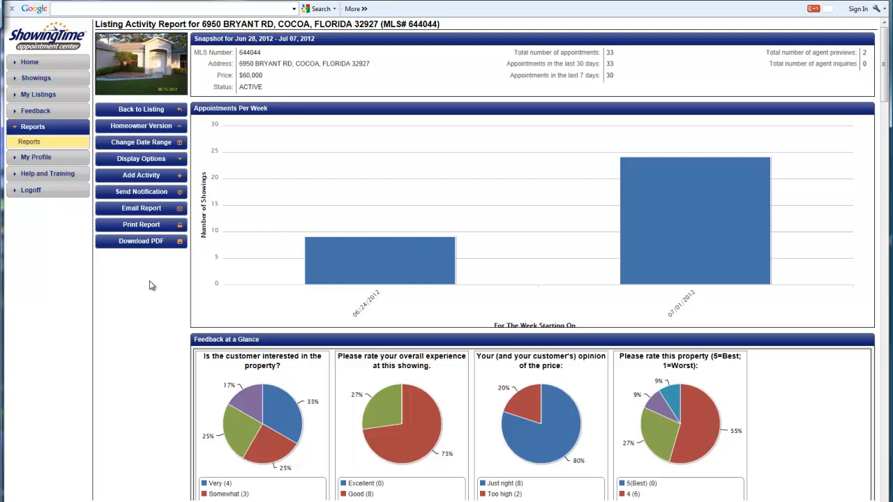
{"action": "mouse_move", "coordinate": [165, 312]}
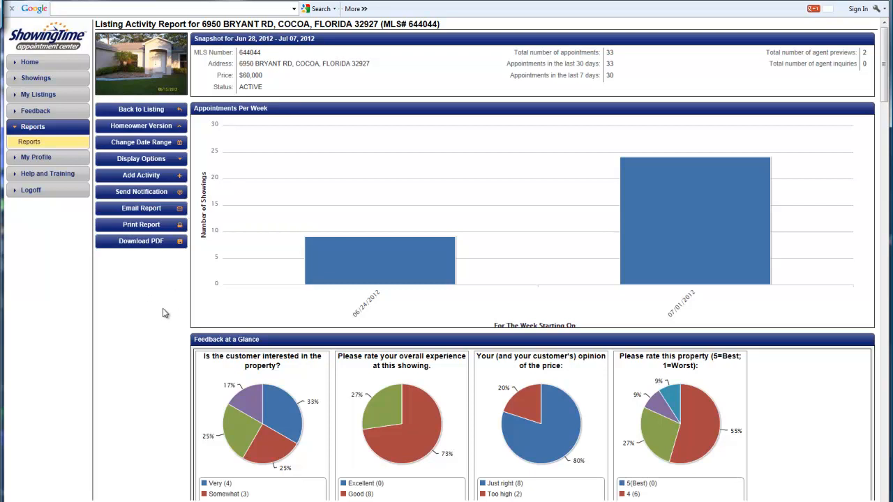
{"action": "mouse_move", "coordinate": [16, 212]}
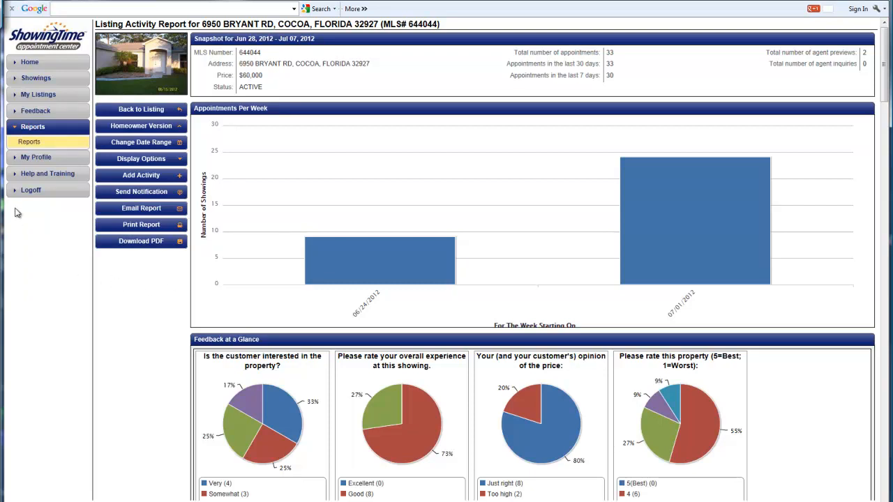
{"action": "mouse_move", "coordinate": [31, 189]}
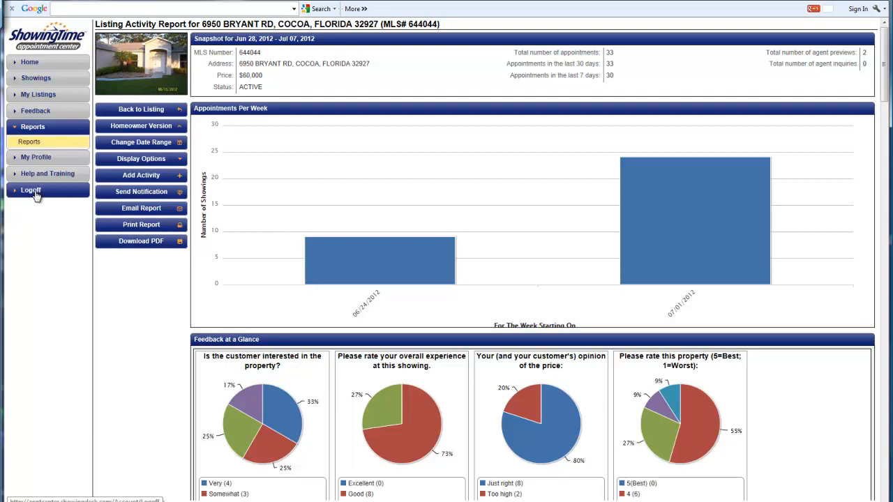